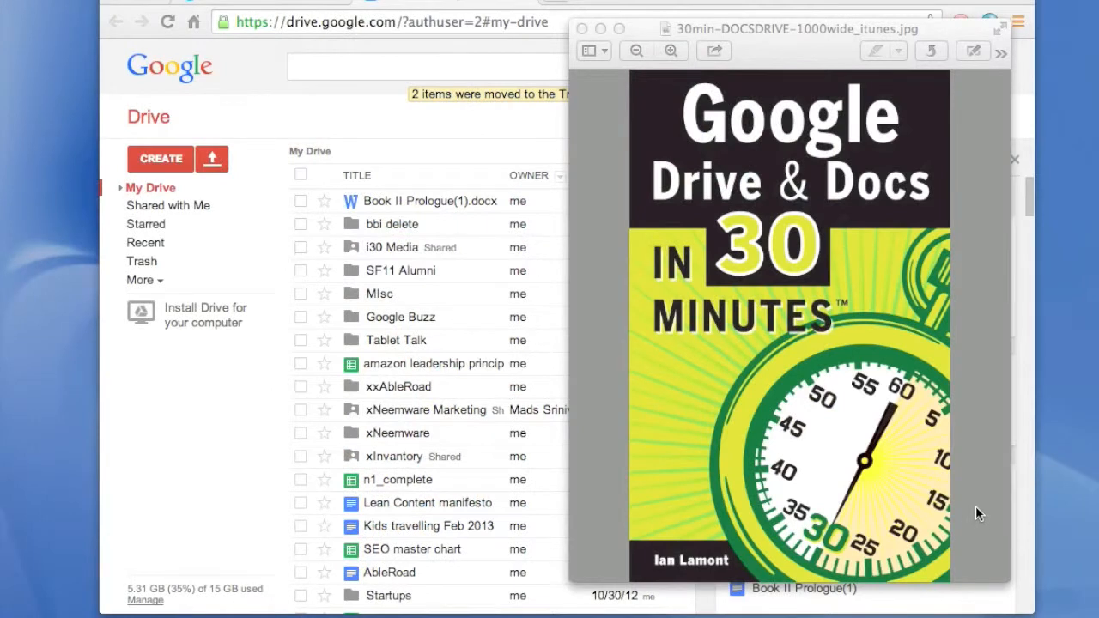
Step: Dismiss the book cover preview to reveal the My Drive file list
click(392, 247)
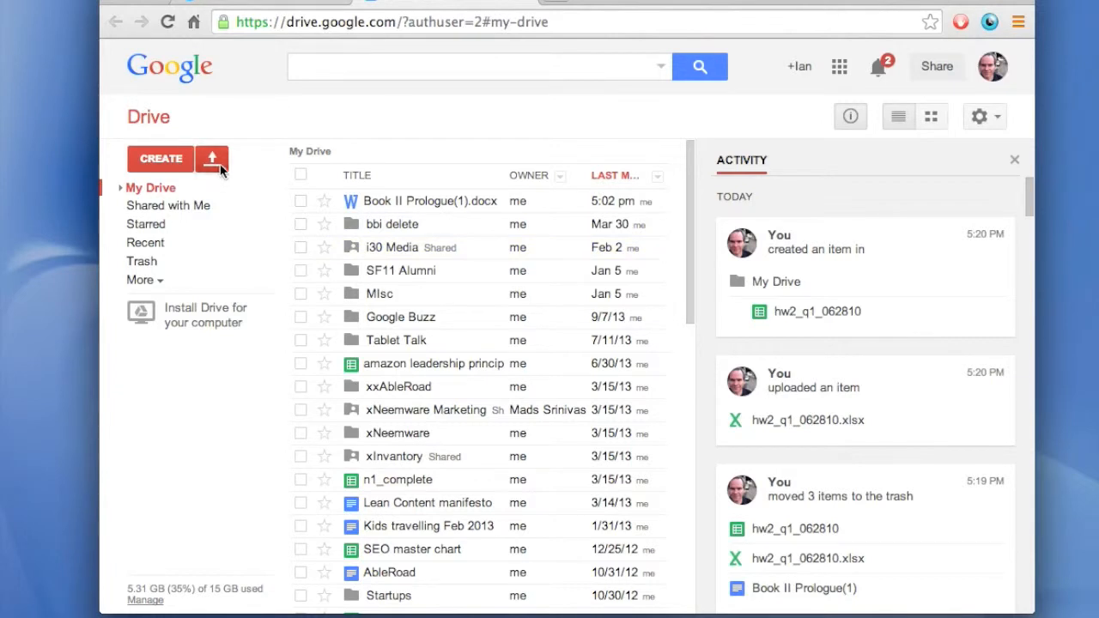
mouse_move(213, 157)
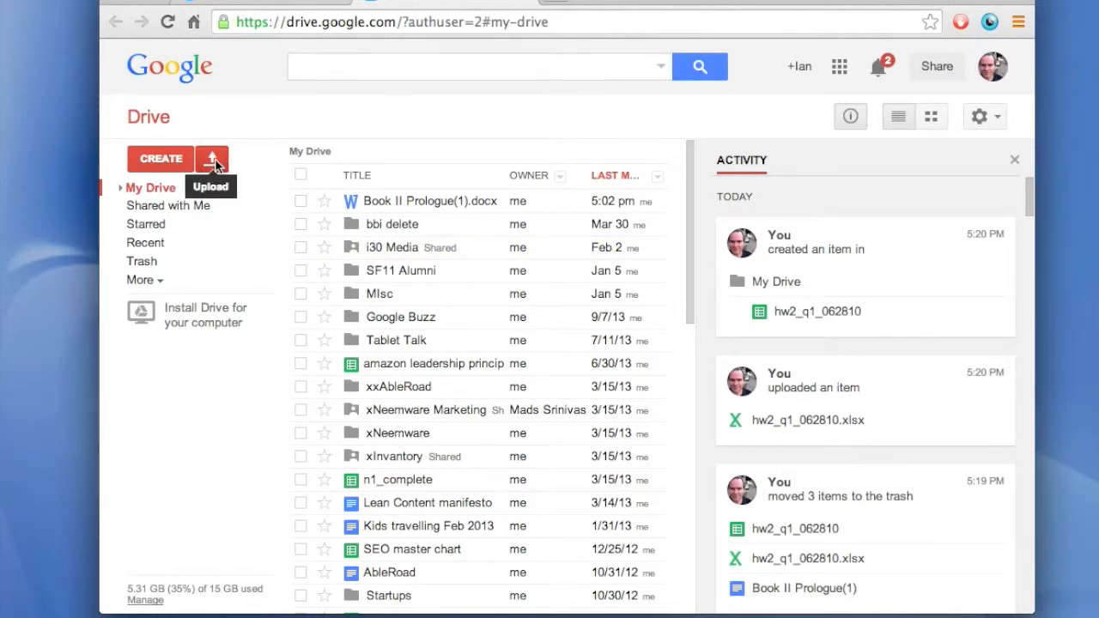
Step: Upload hw2_q1_062810.xlsx from the computer into My Drive via Upload > Files
click(213, 158)
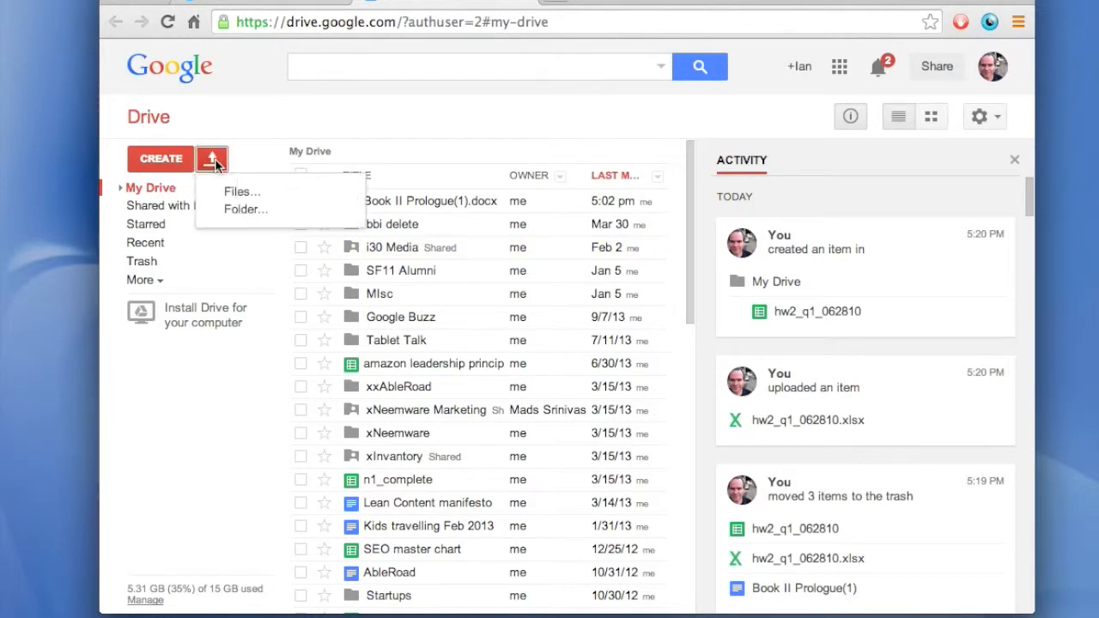
click(240, 193)
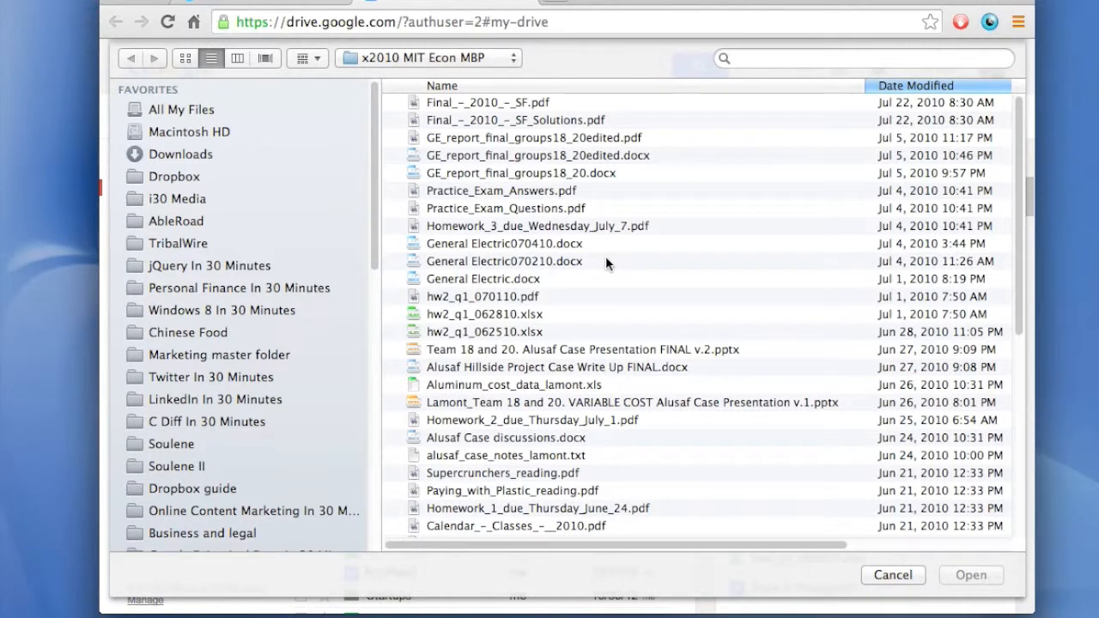
mouse_move(515, 323)
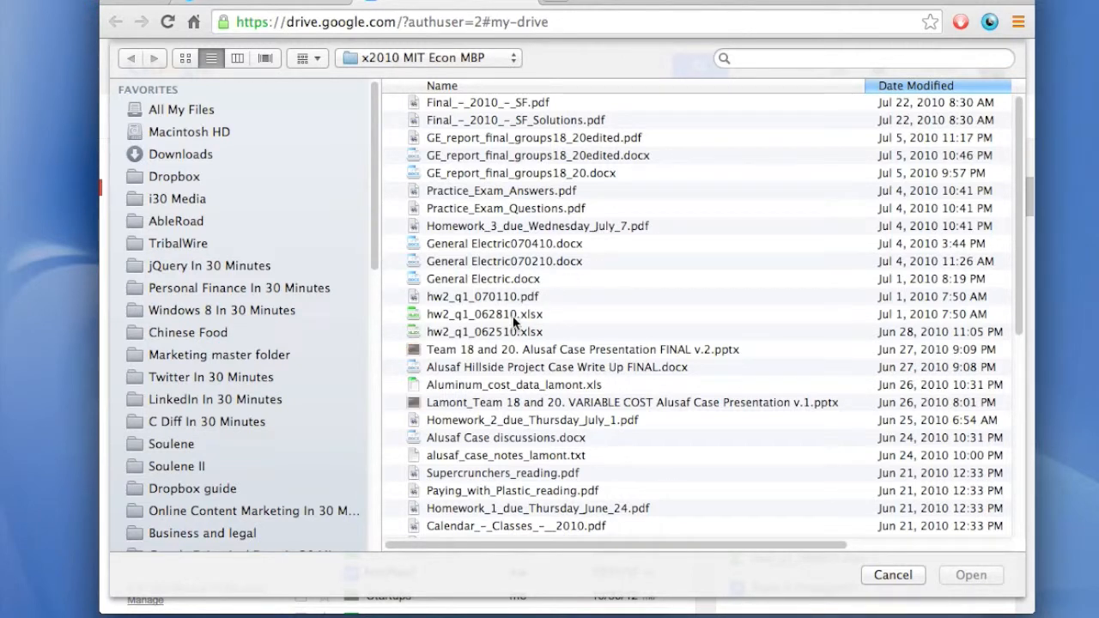
click(484, 312)
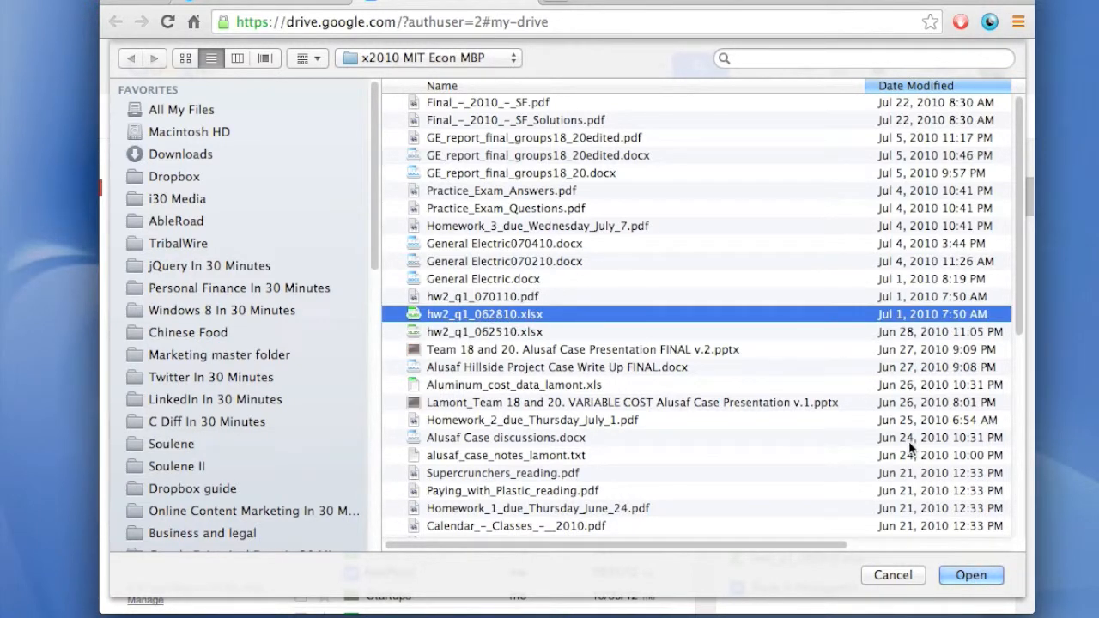
click(970, 575)
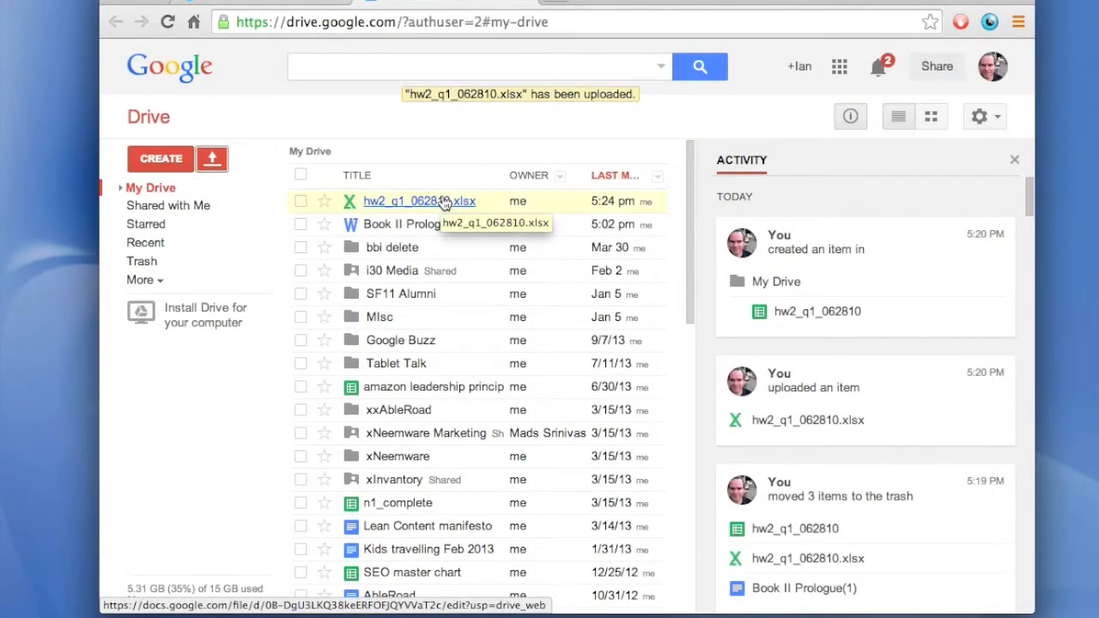
mouse_move(489, 201)
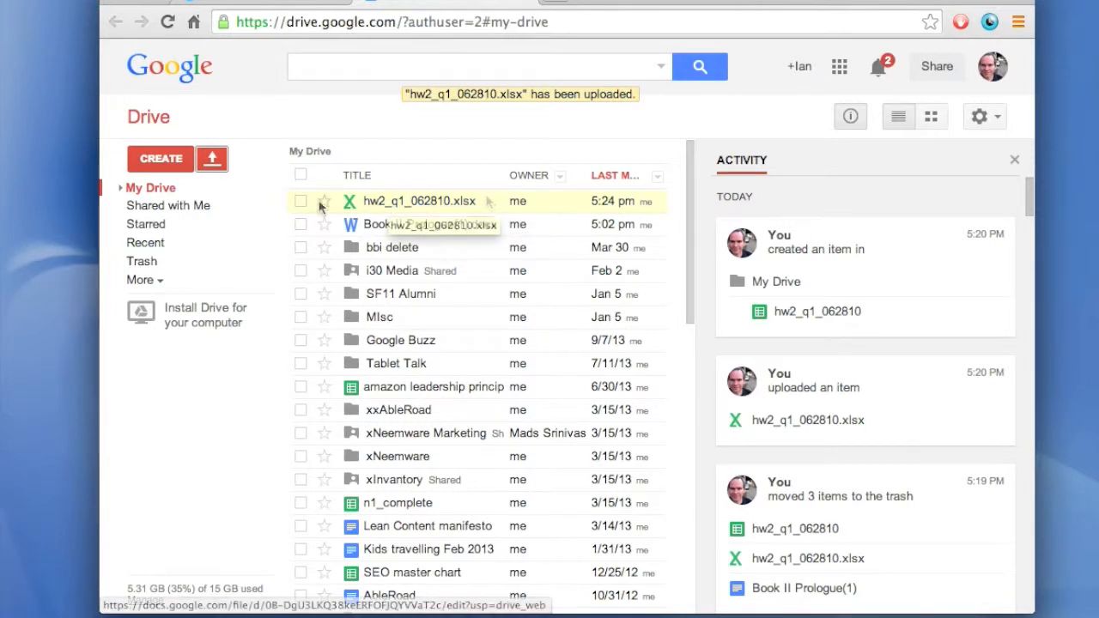
Step: Select hw2_q1_062810.xlsx and open it with Google Sheets from the More menu
click(300, 201)
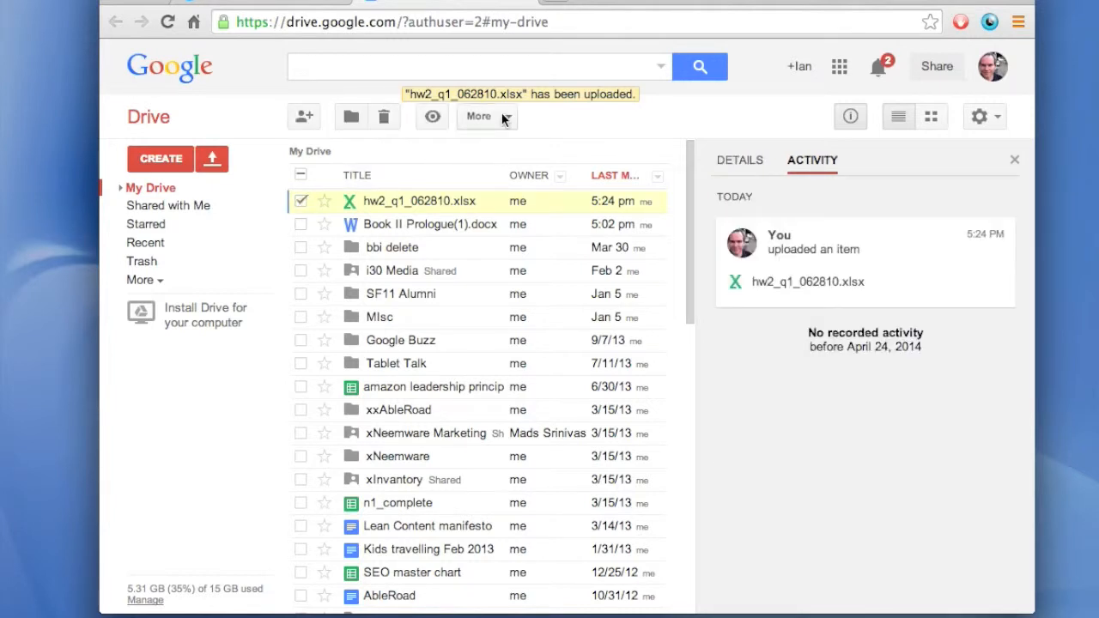
click(477, 116)
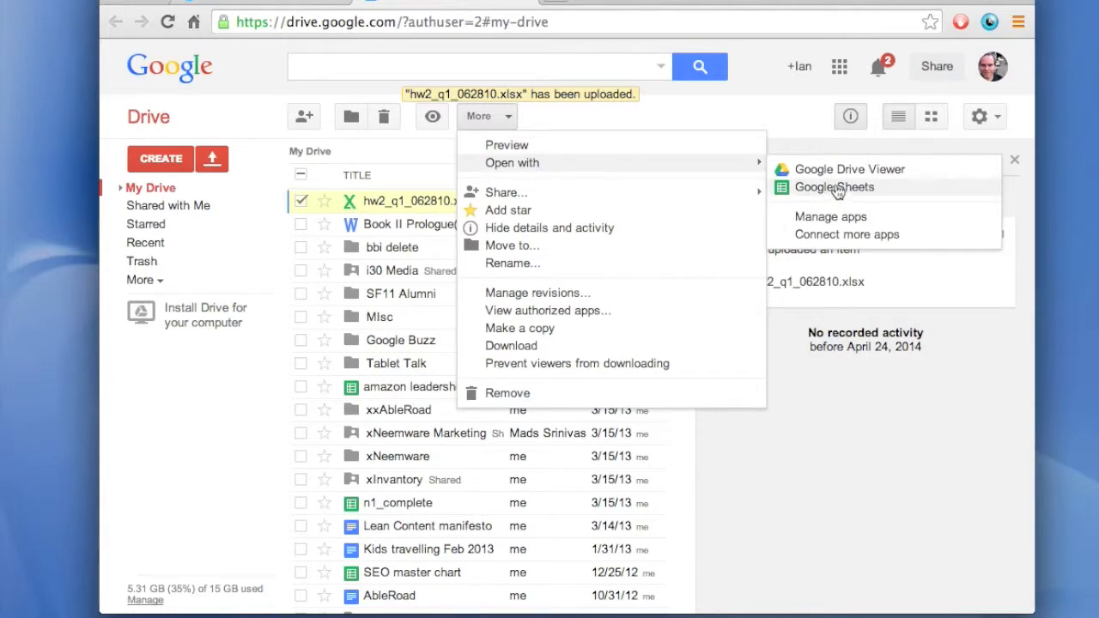
click(834, 188)
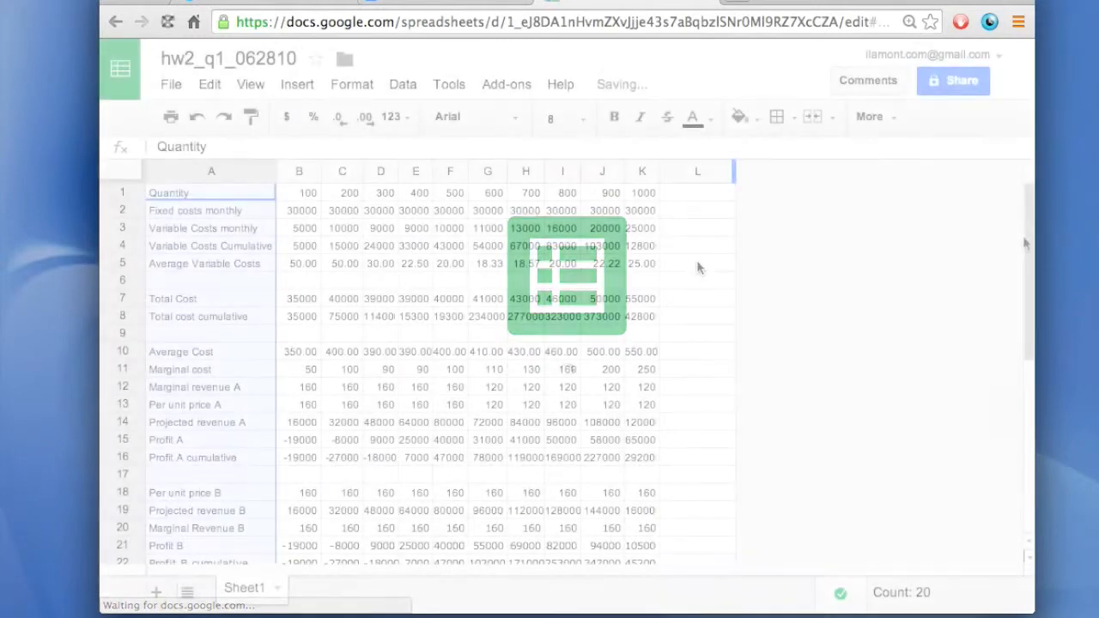
Step: Review the converted sheet and chart, then choose Download as PDF document
scroll(down, 3)
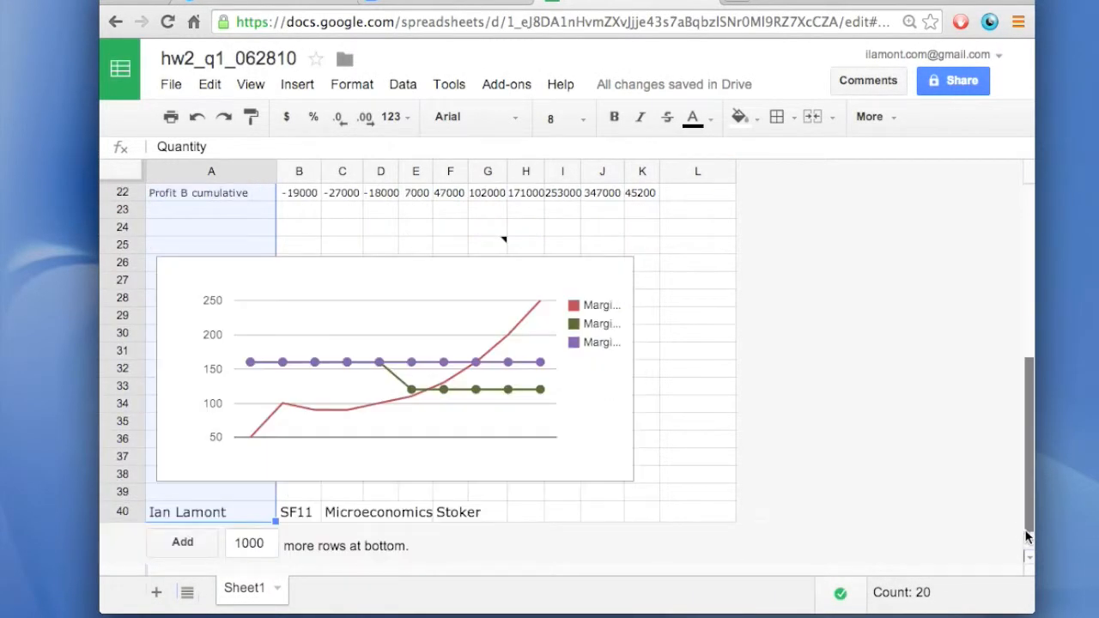
scroll(up, 3)
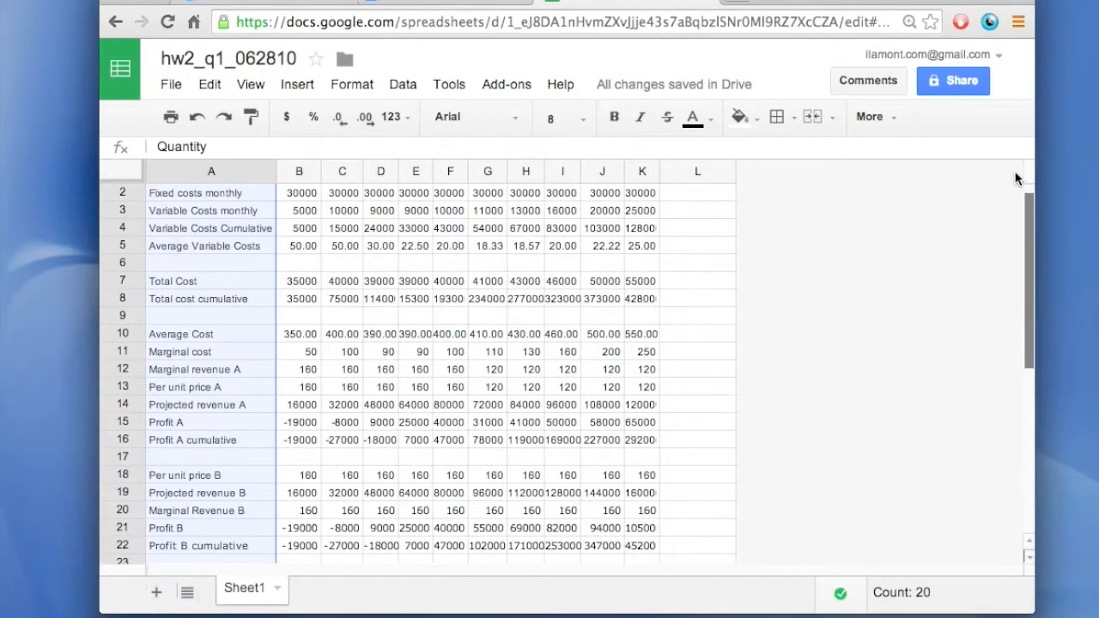
scroll(up, 3)
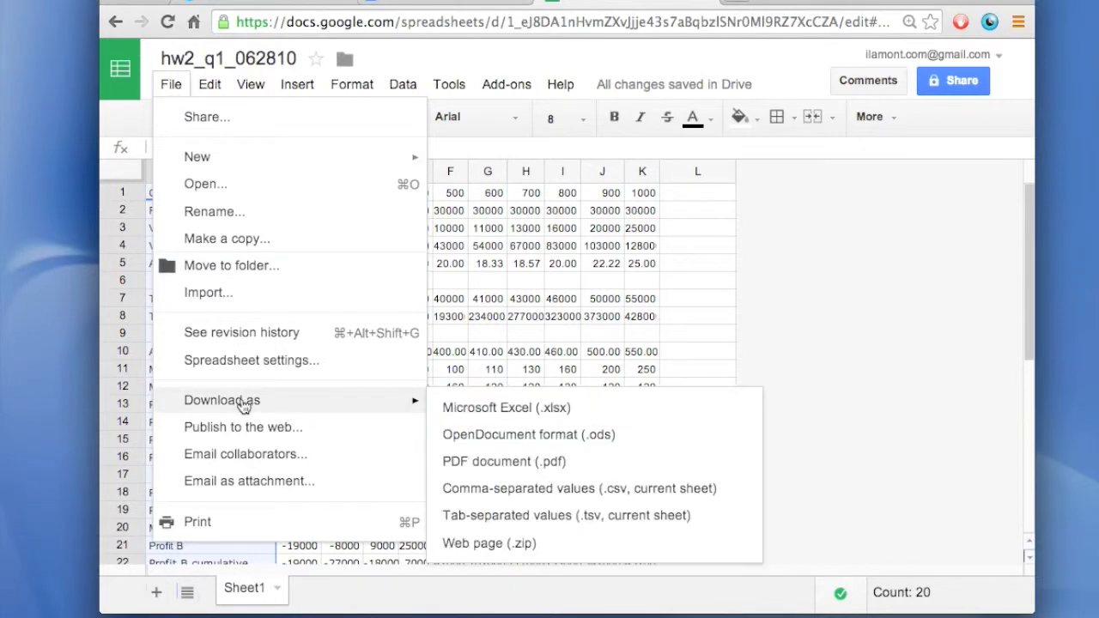
mouse_move(482, 462)
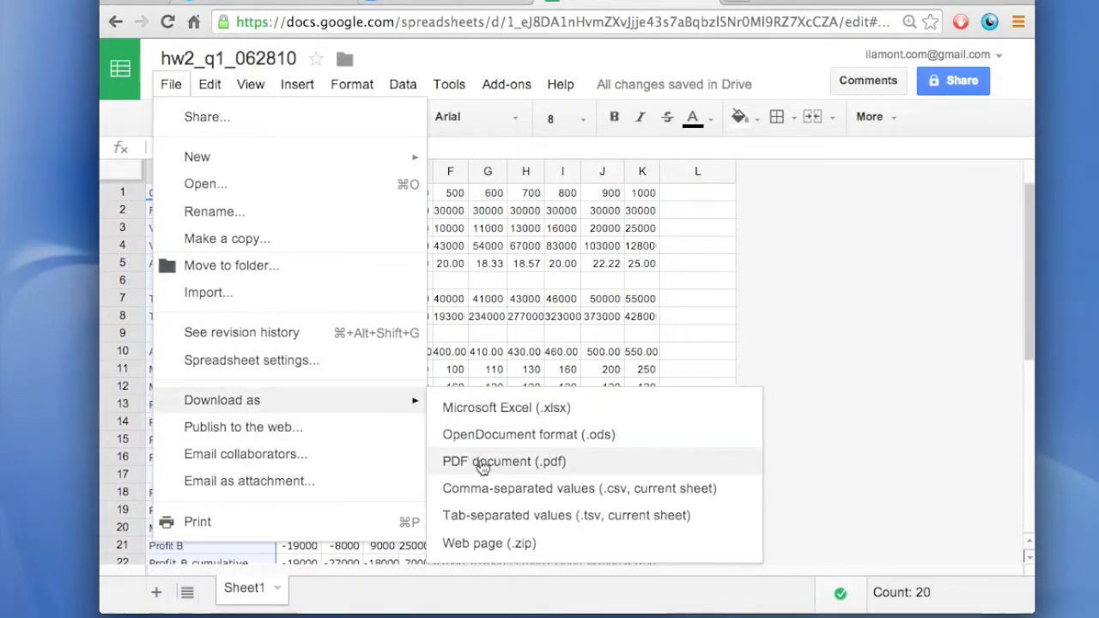
click(503, 460)
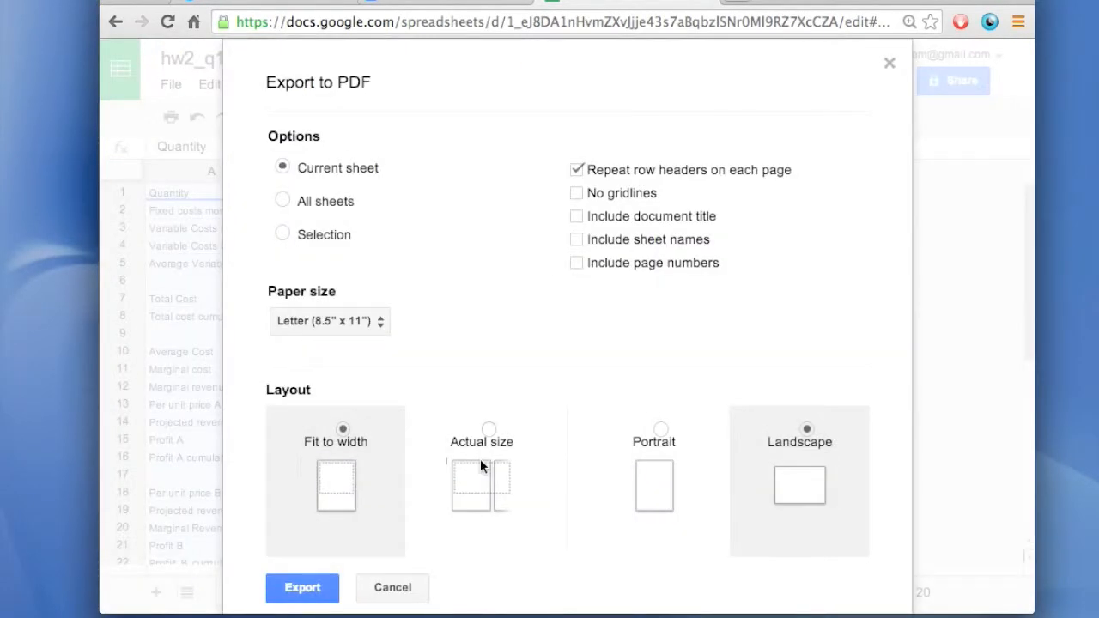
mouse_move(477, 309)
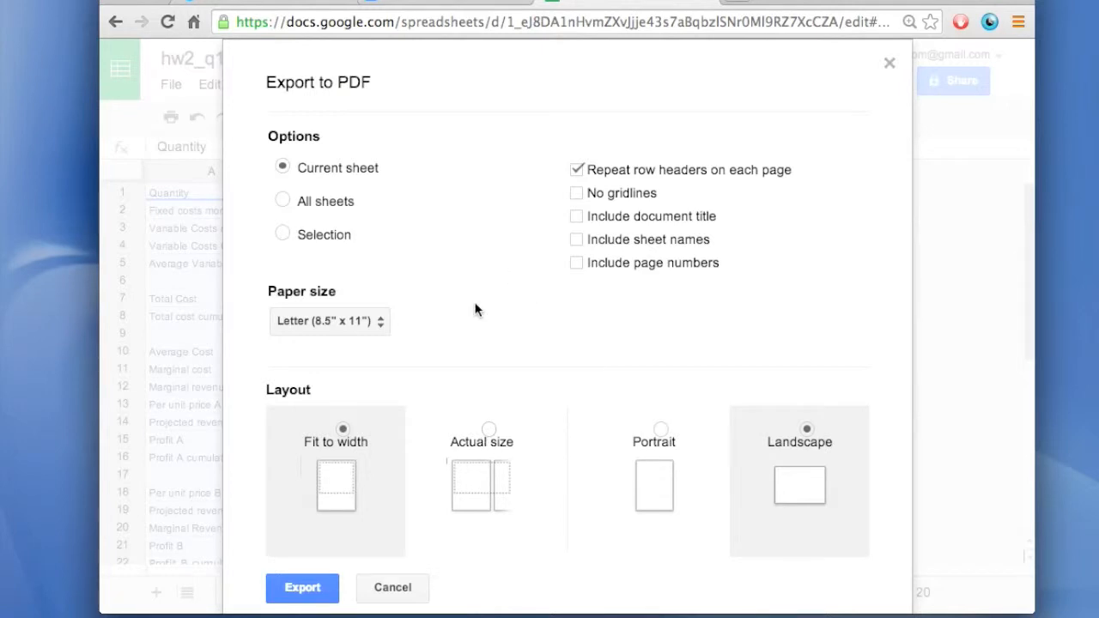
mouse_move(529, 273)
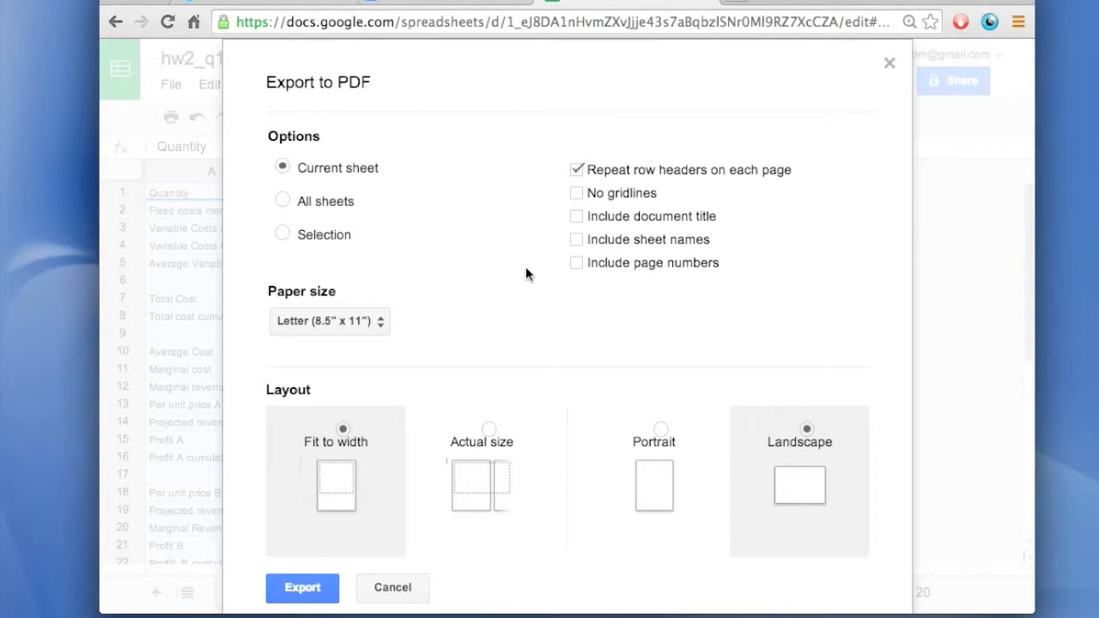
Step: Keep Current sheet, Letter, Fit to width, Landscape settings and export the PDF
click(576, 170)
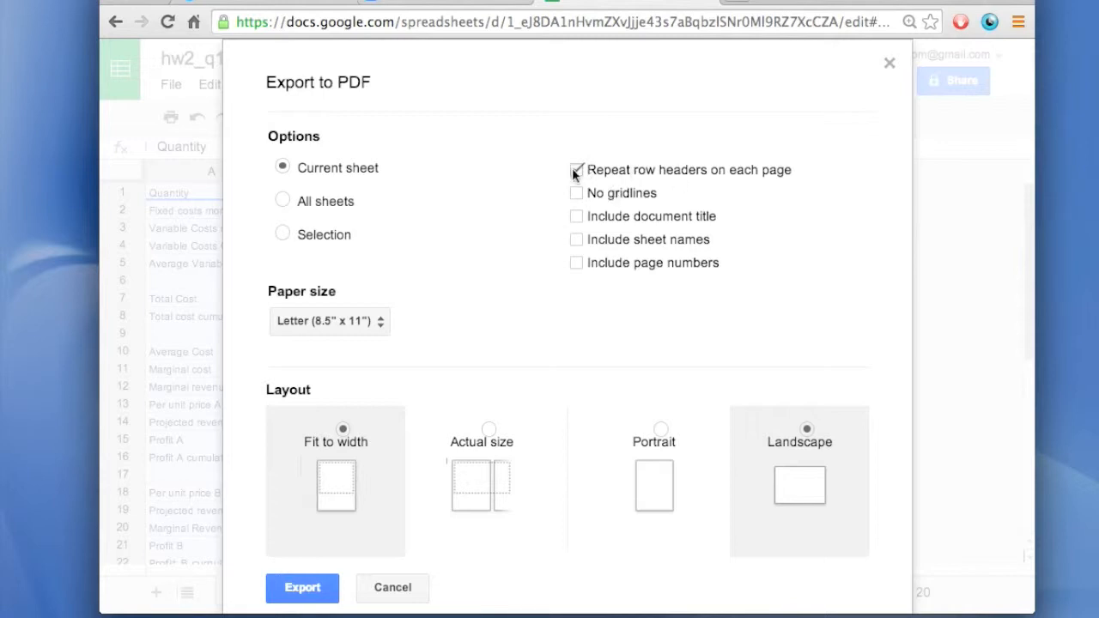
click(576, 170)
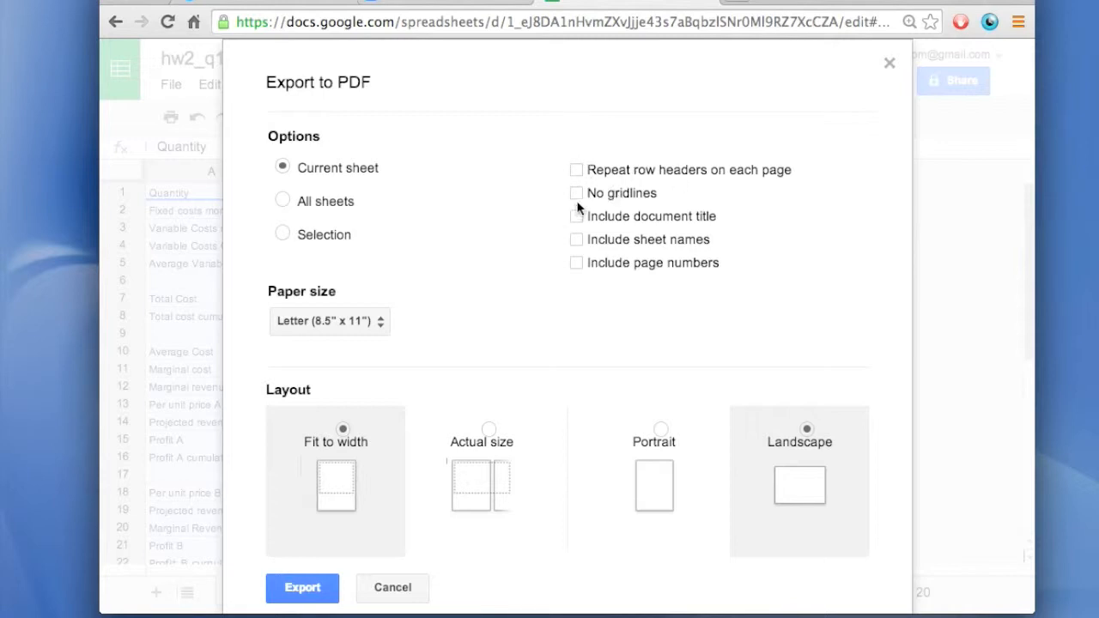
mouse_move(582, 228)
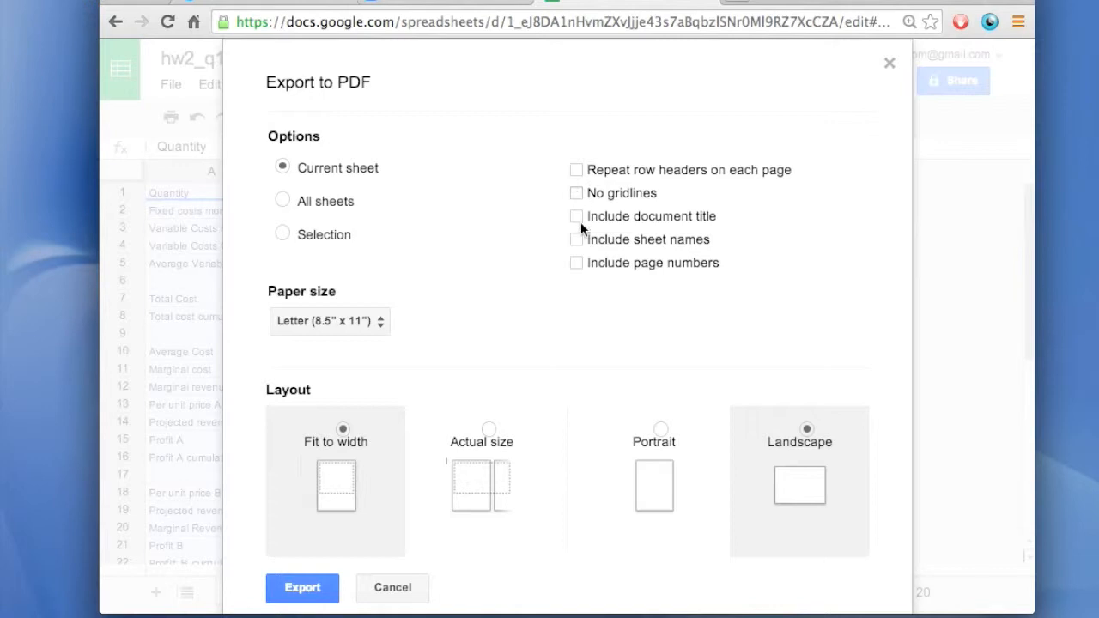
mouse_move(317, 522)
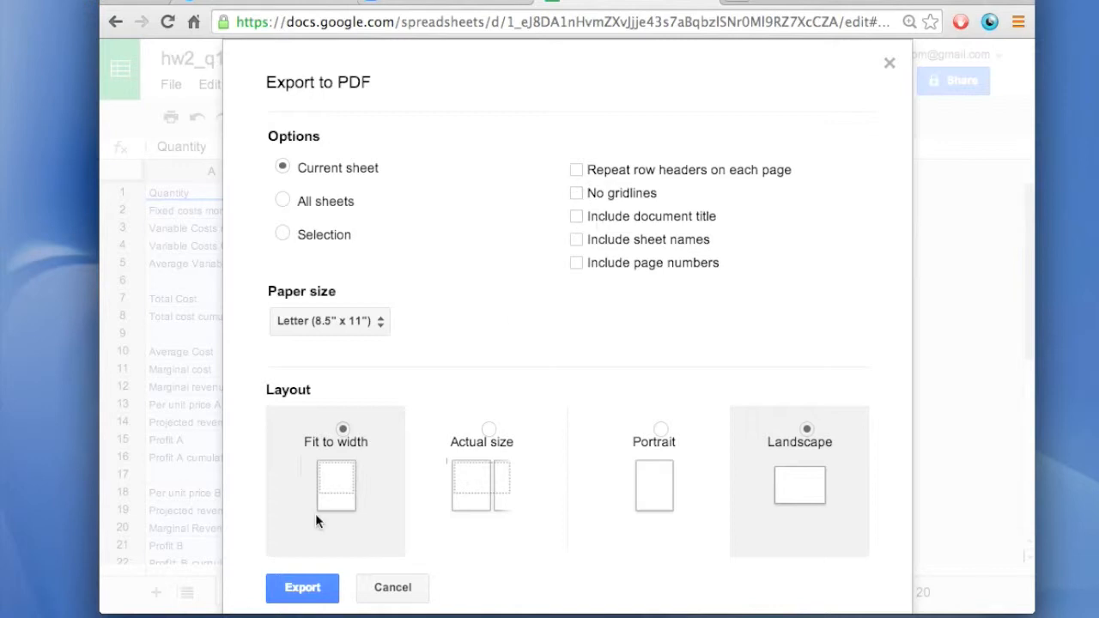
mouse_move(364, 543)
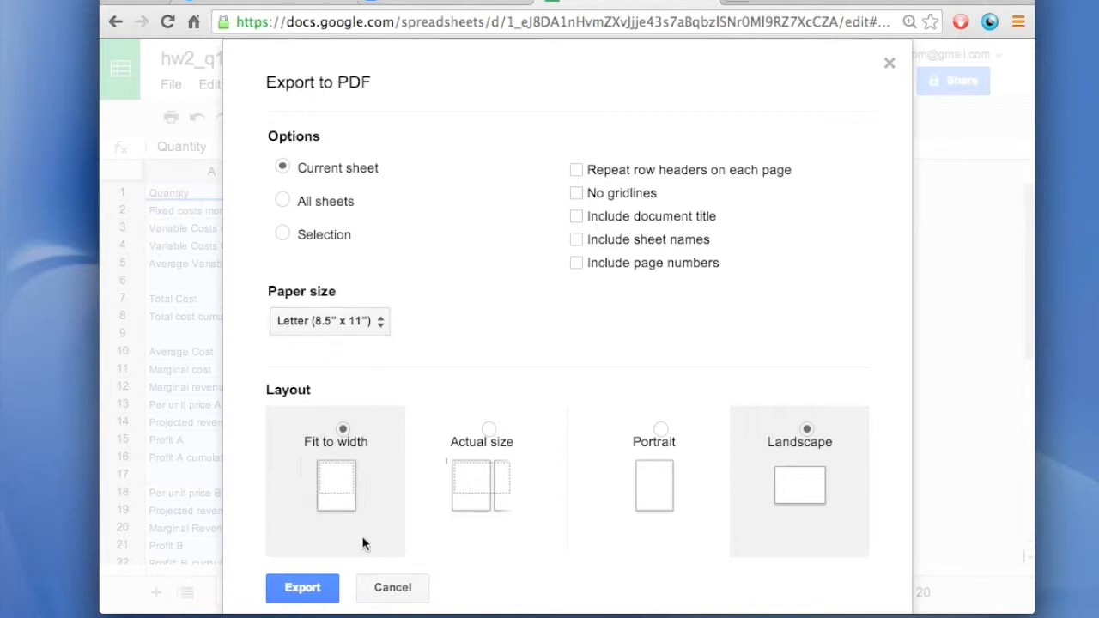
mouse_move(490, 472)
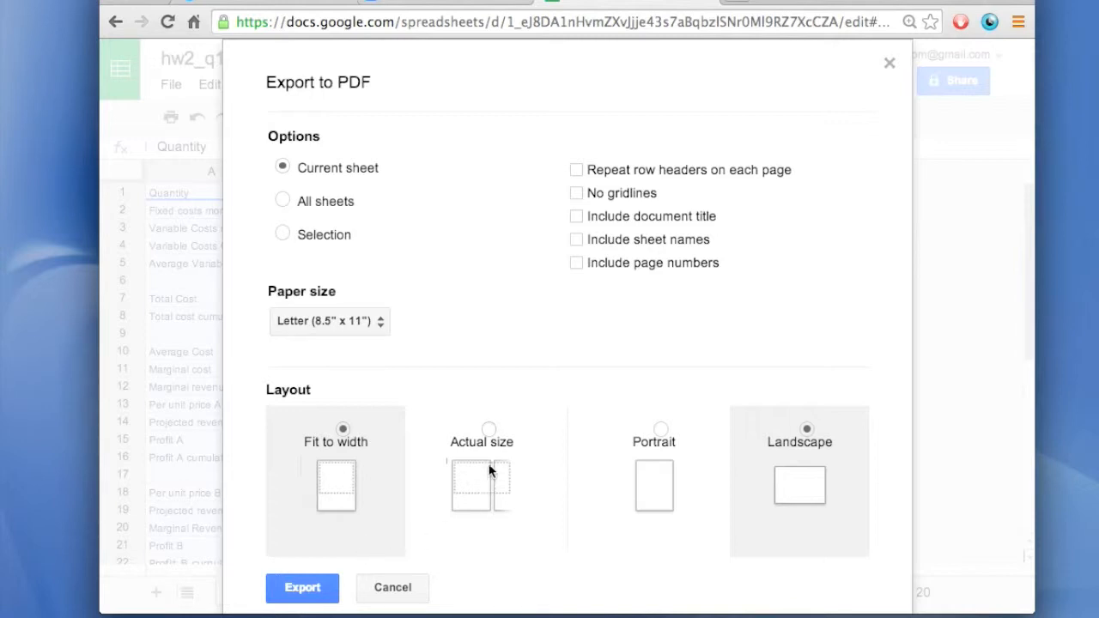
mouse_move(496, 487)
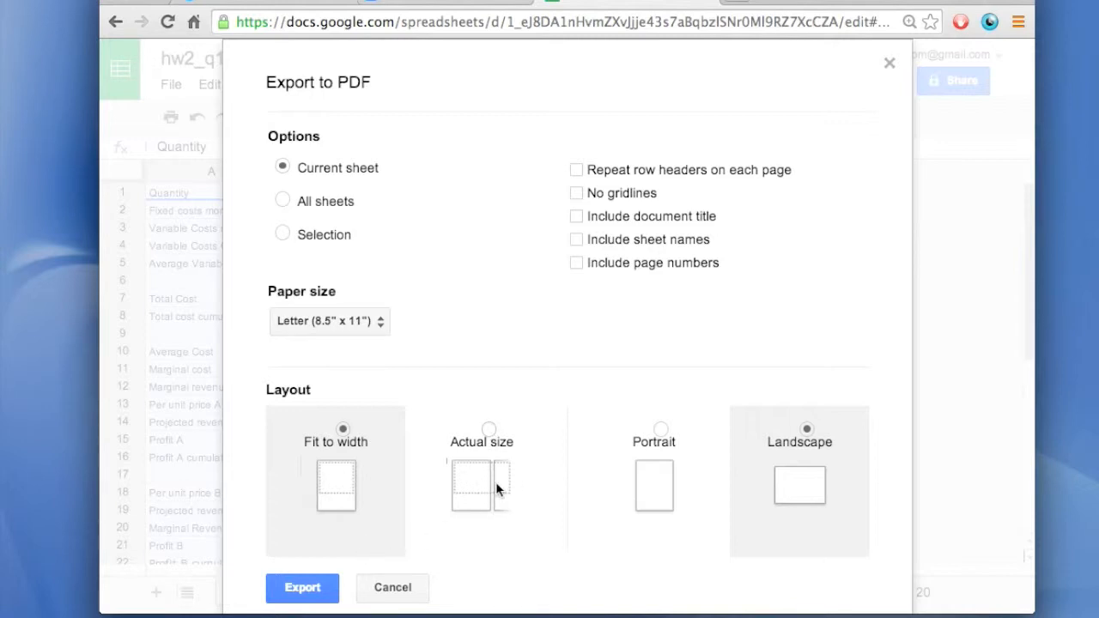
mouse_move(496, 488)
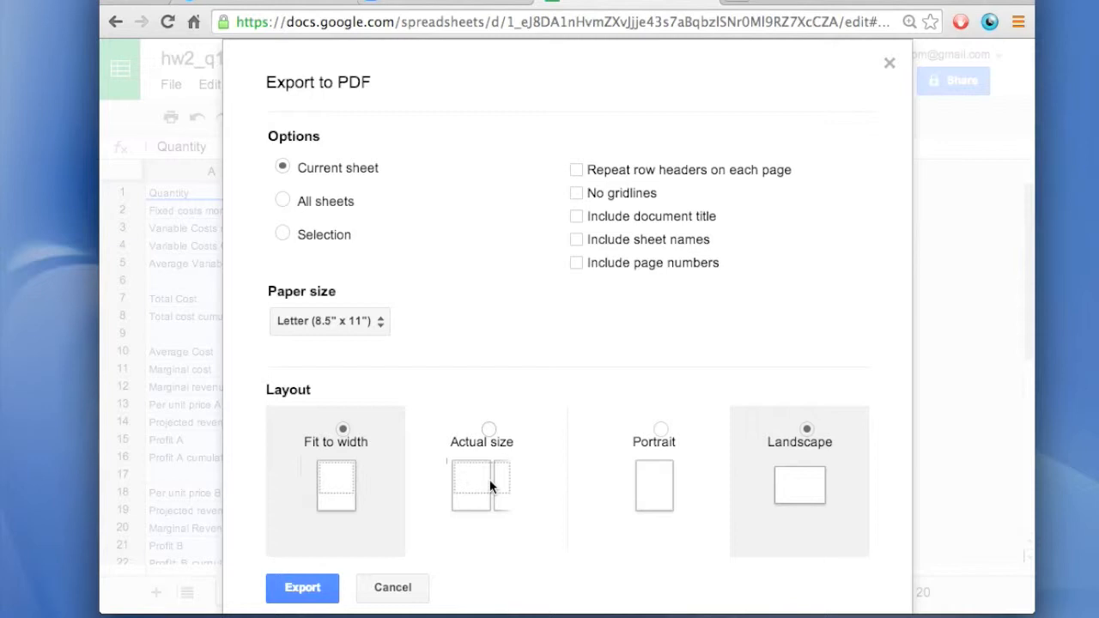
mouse_move(805, 488)
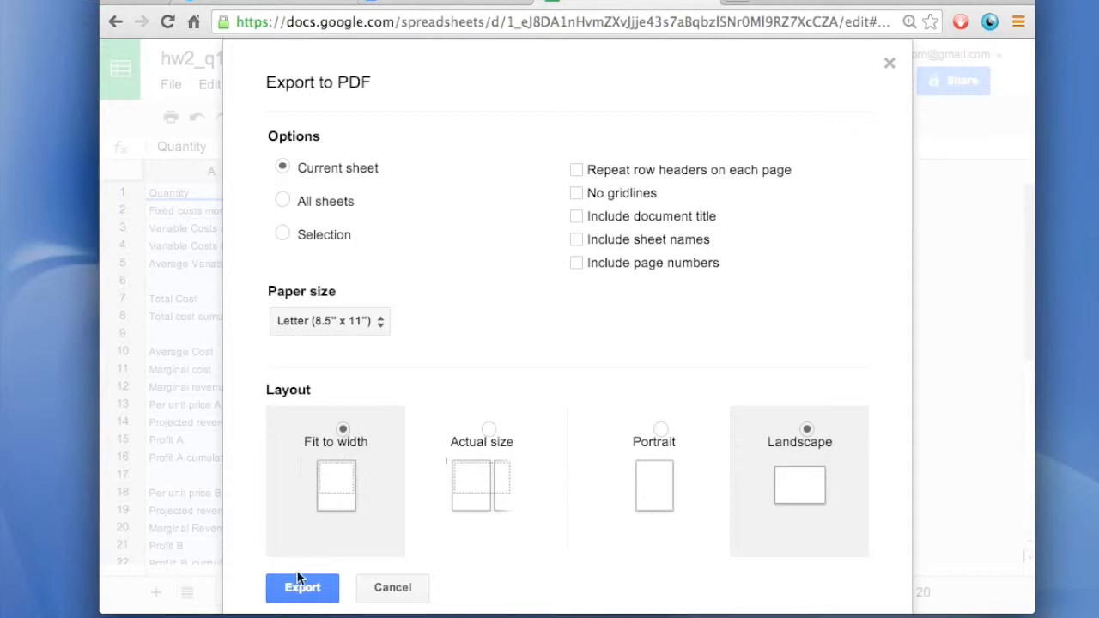
click(302, 587)
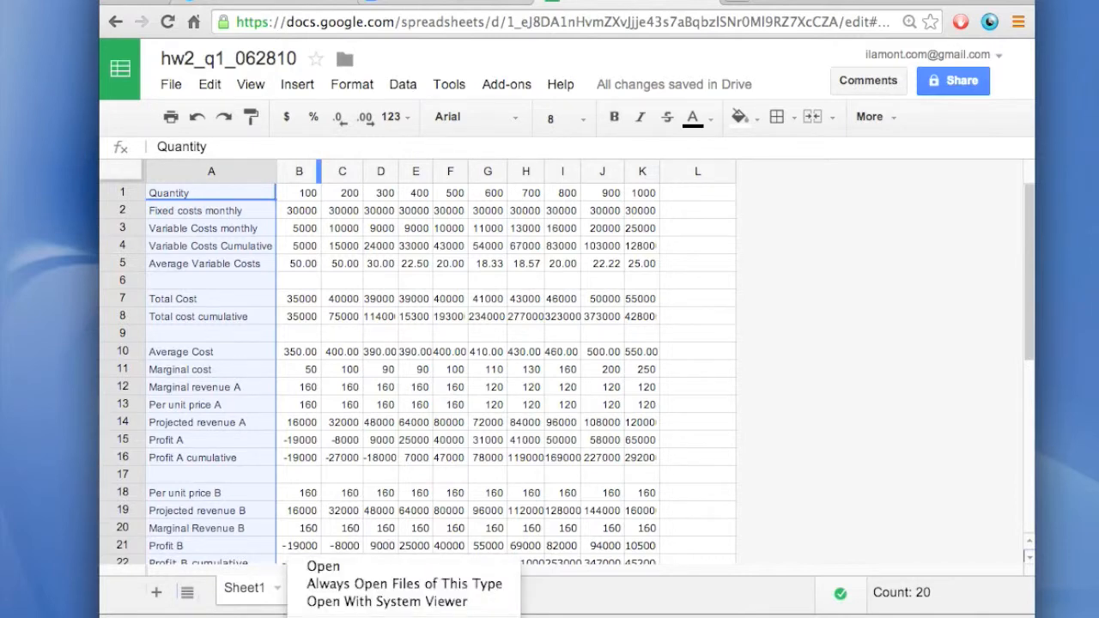
mouse_move(323, 566)
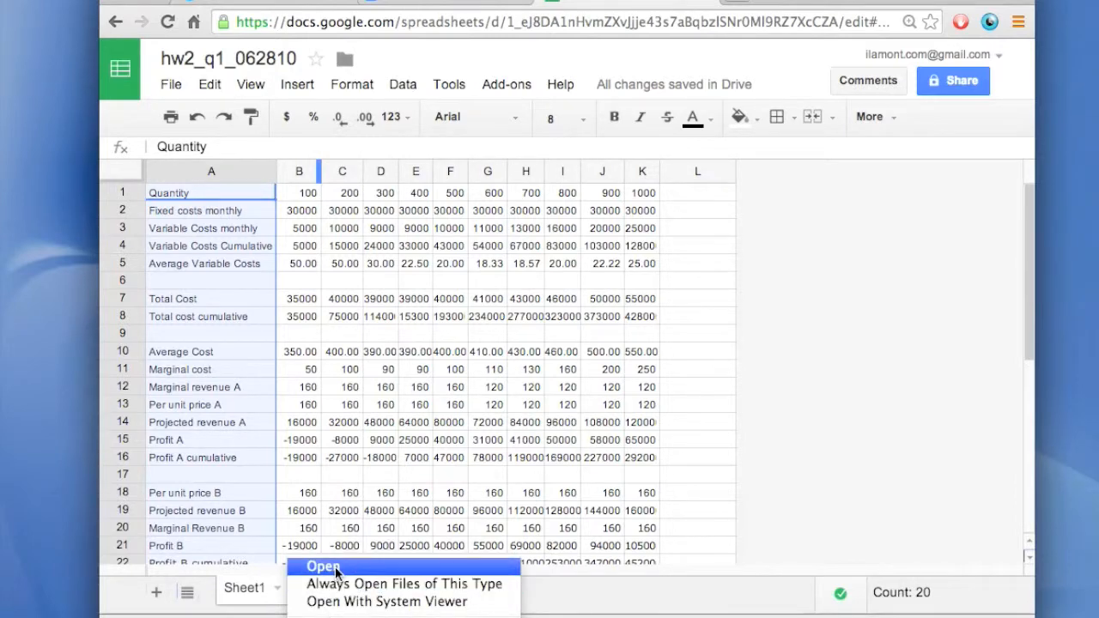
Step: Open the downloaded hw2_q1_062810 PDF in the browser
click(322, 566)
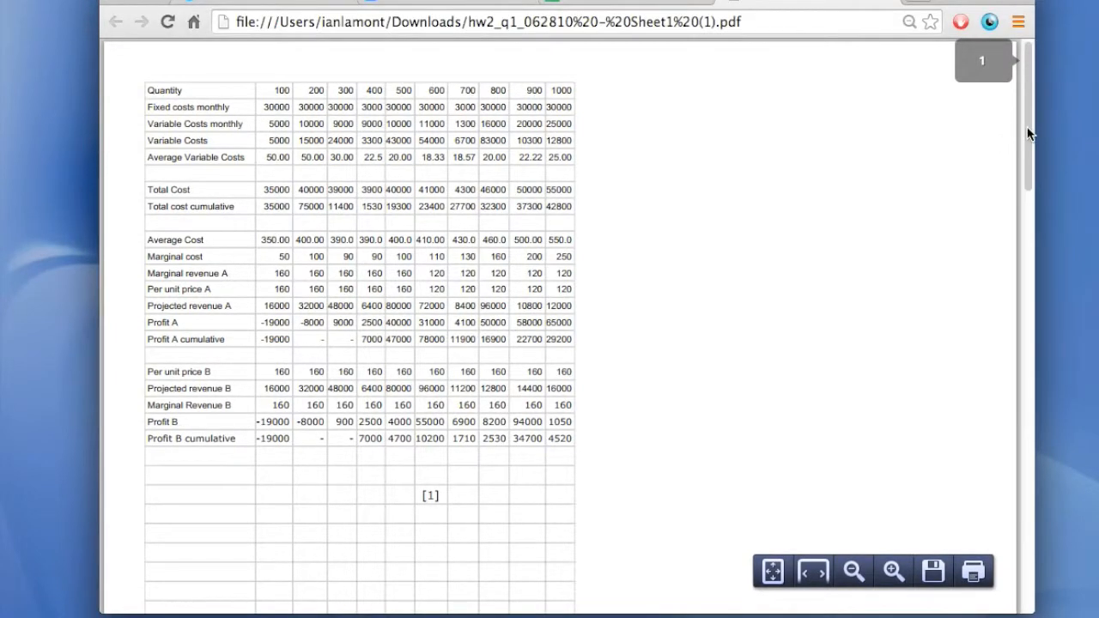
scroll(down, 3)
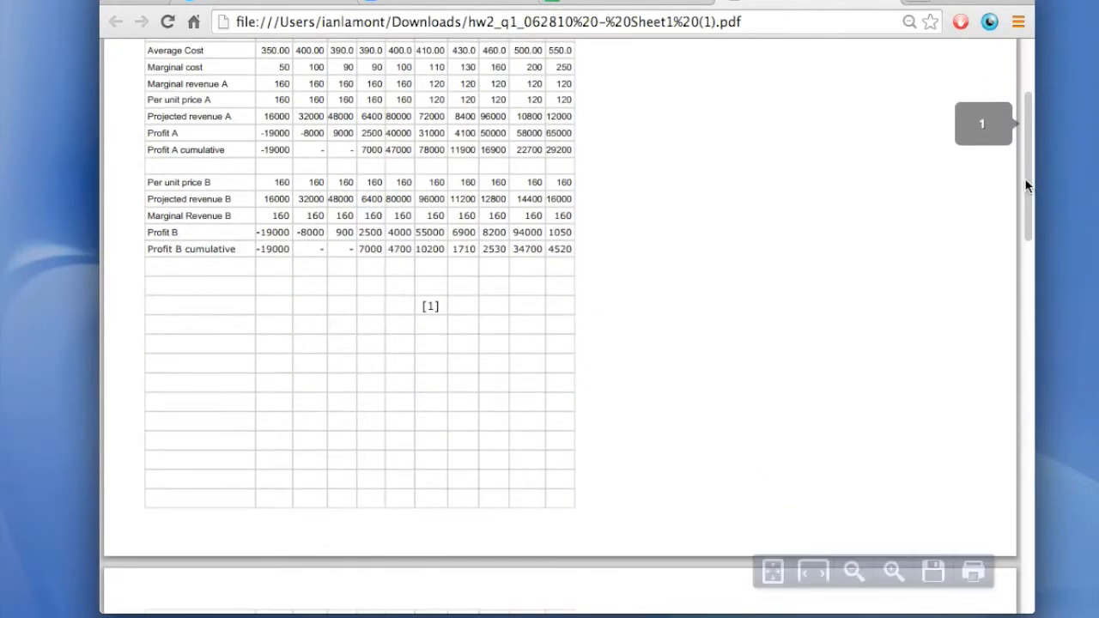
scroll(down, 3)
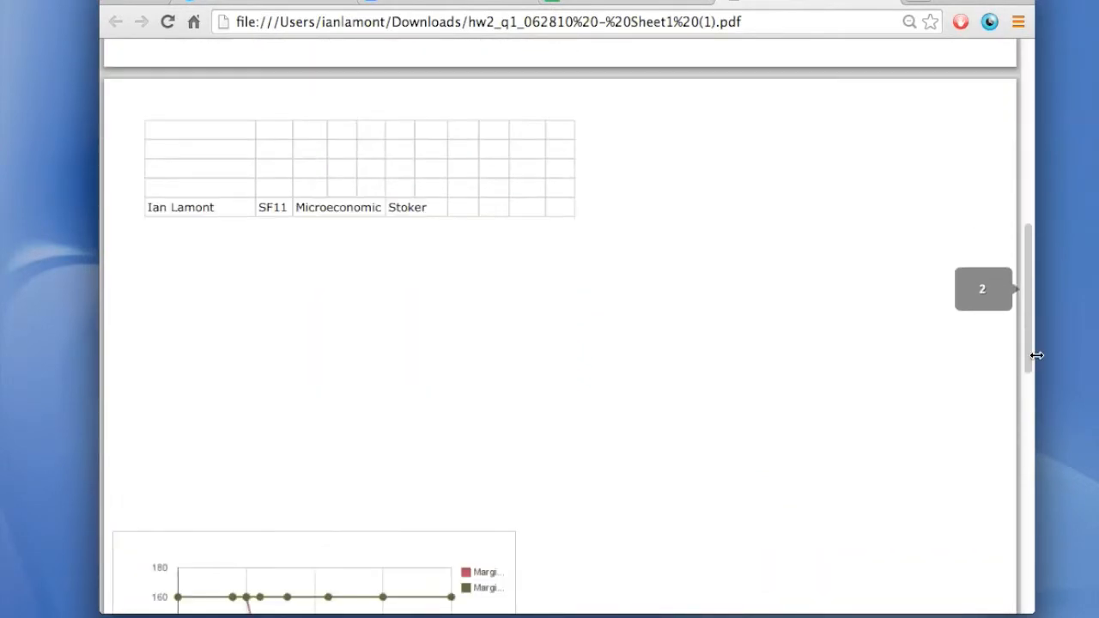
scroll(down, 3)
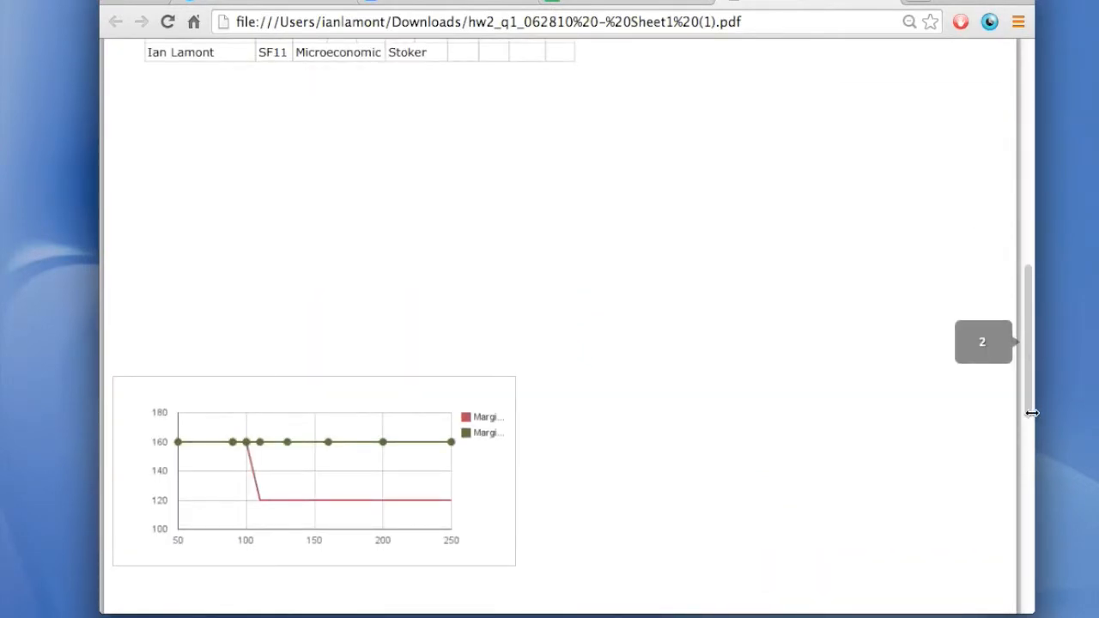
mouse_move(1030, 340)
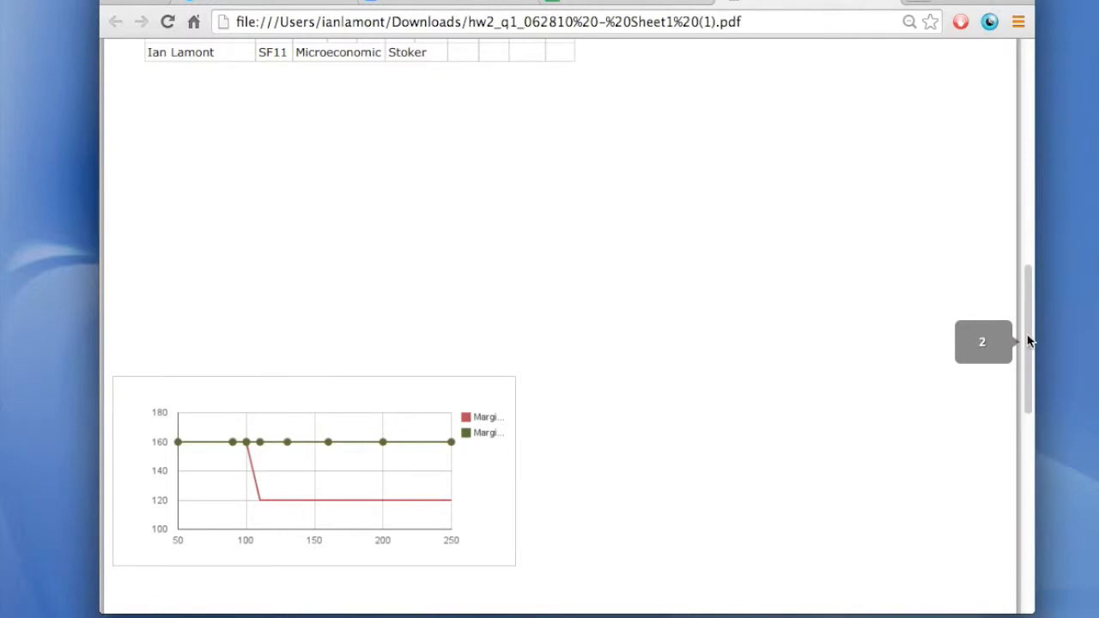
scroll(up, 3)
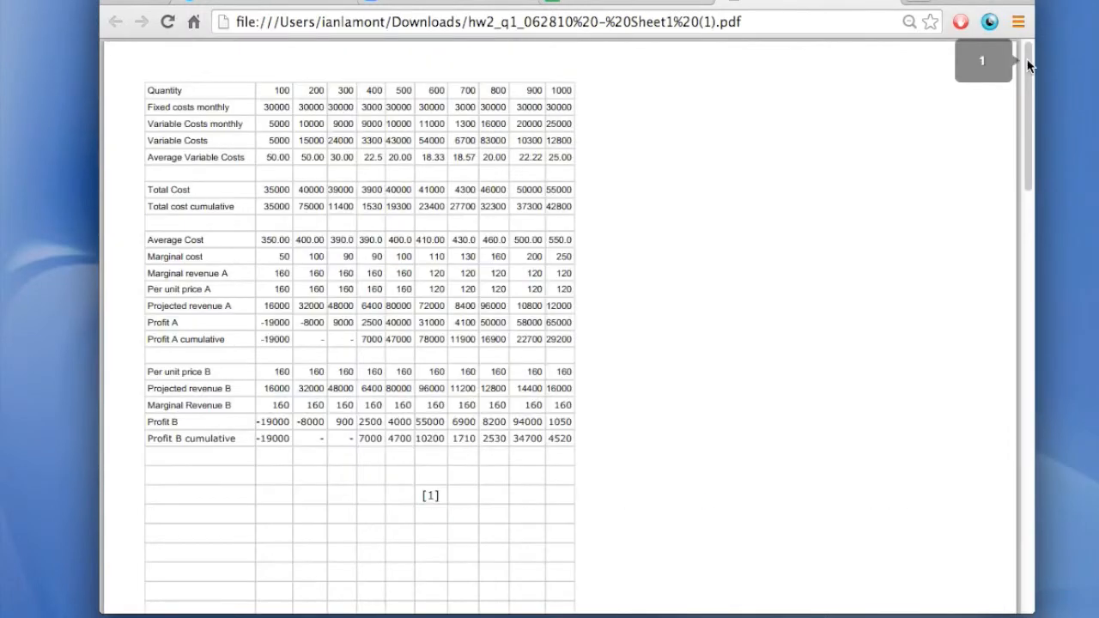
mouse_move(399, 227)
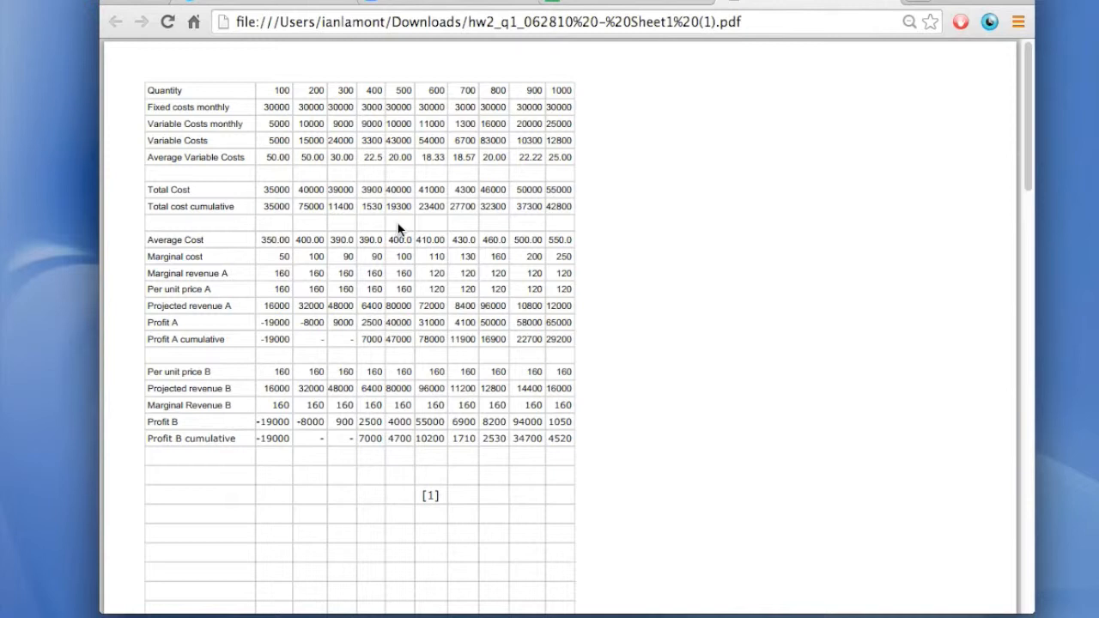
mouse_move(471, 225)
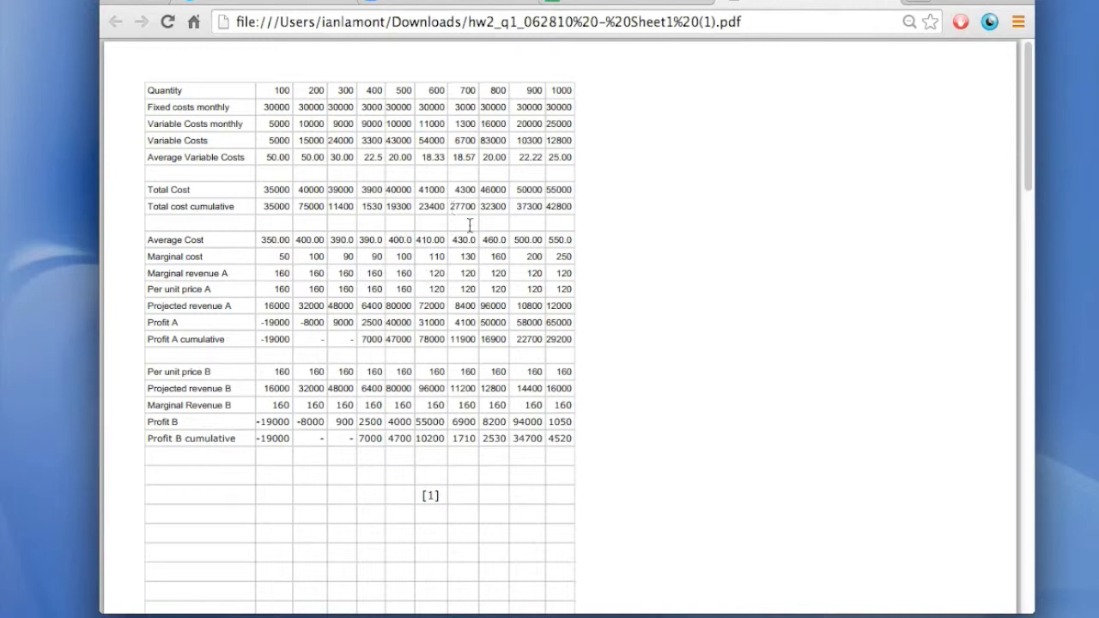
mouse_move(477, 234)
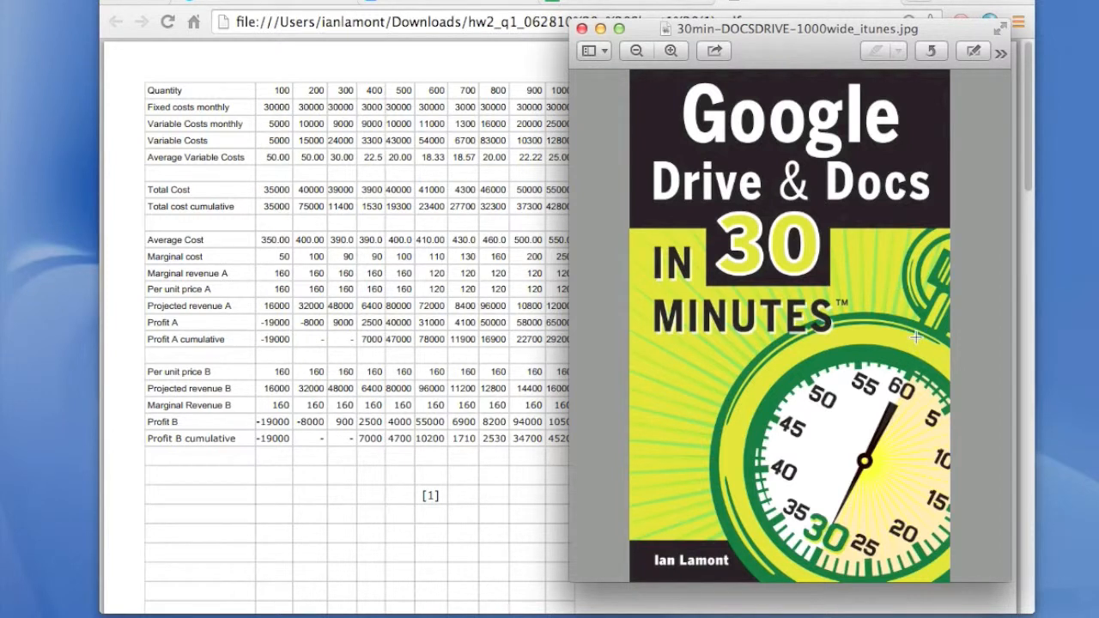
mouse_move(956, 315)
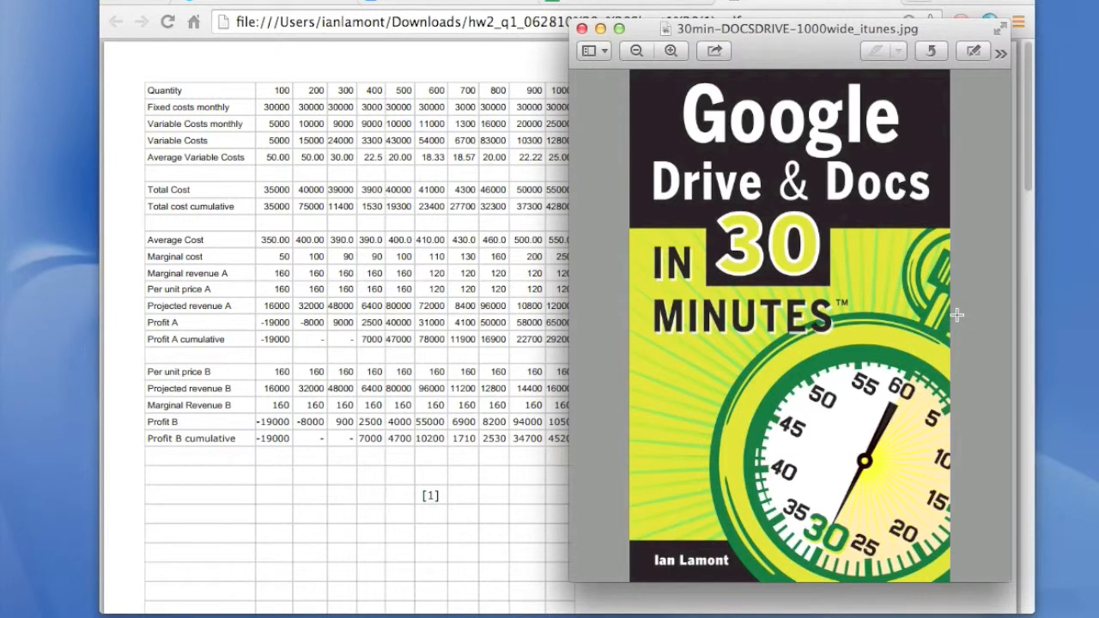